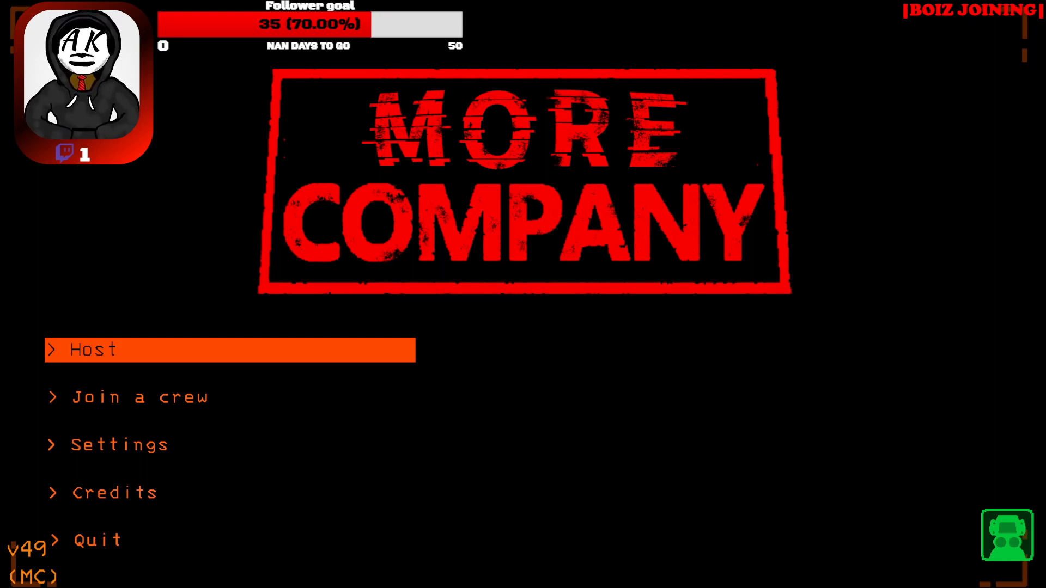
mouse_move(531, 392)
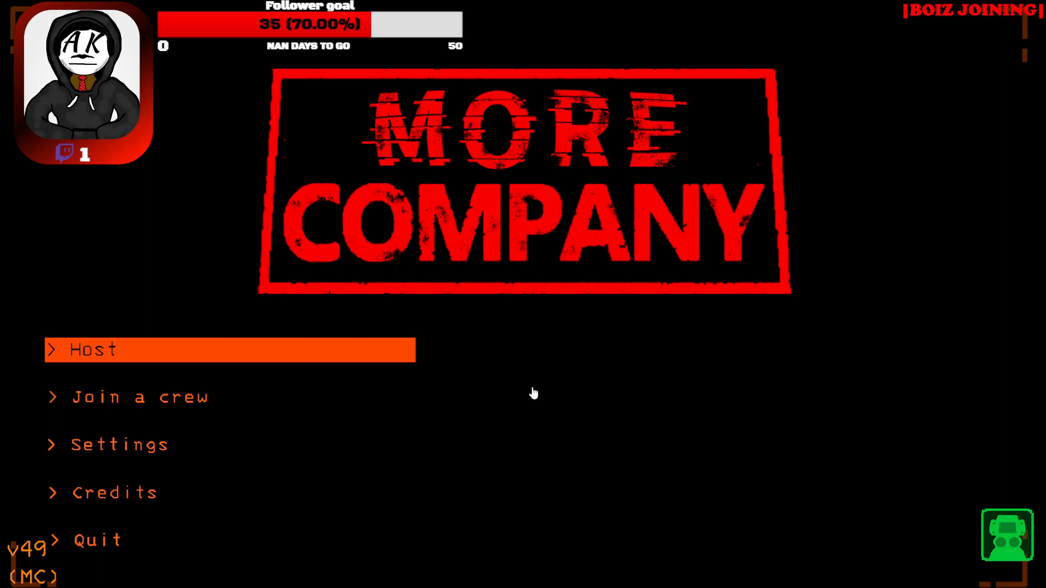
Step: Host a multiplayer session from the main menu and spawn aboard the ship
left_click(92, 349)
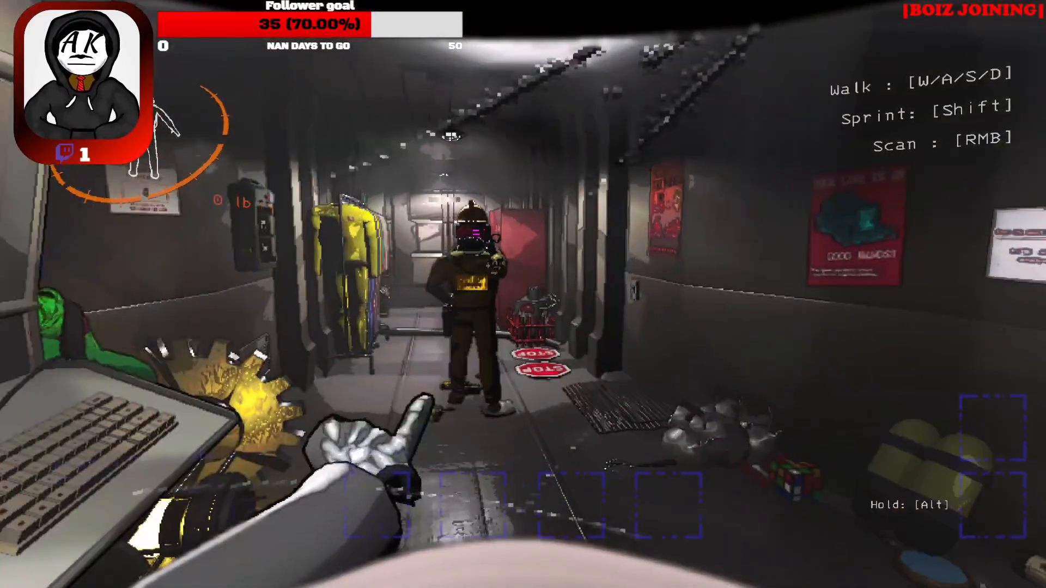
key("w")
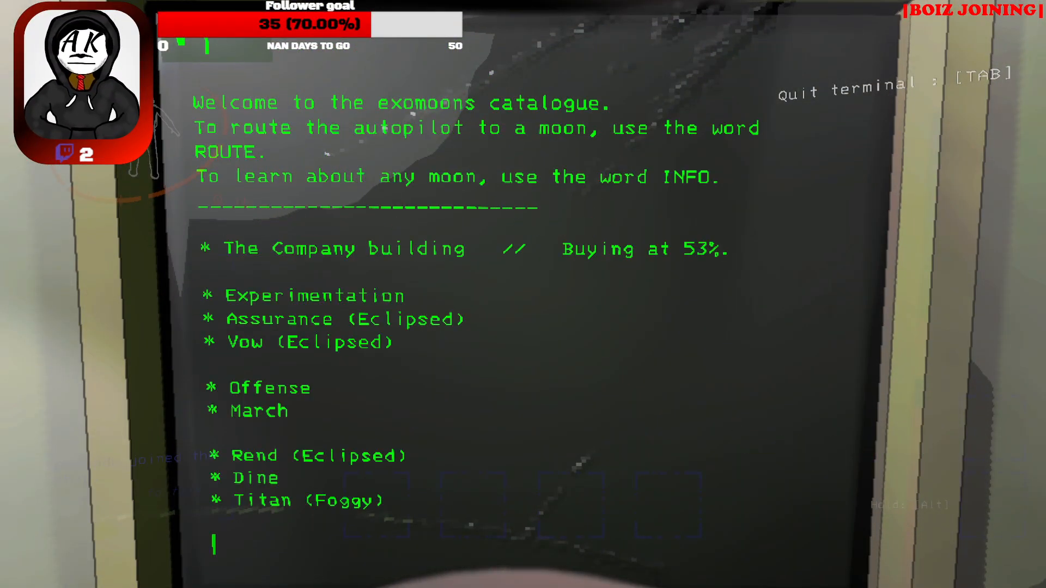
type("o")
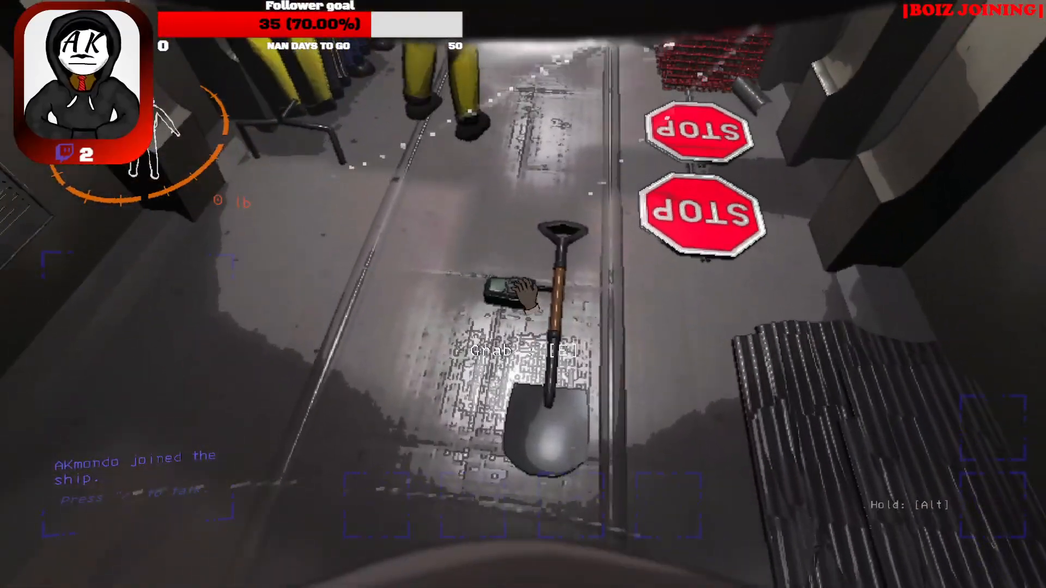
Step: Grab the shovel from the ship floor before heading out onto the moon
key("e")
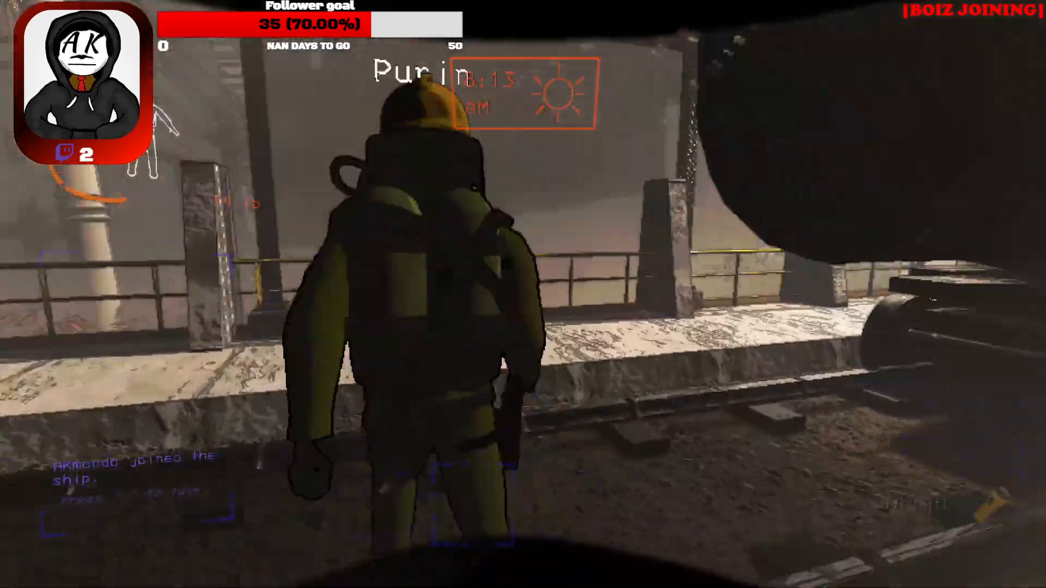
mouse_move(523, 294)
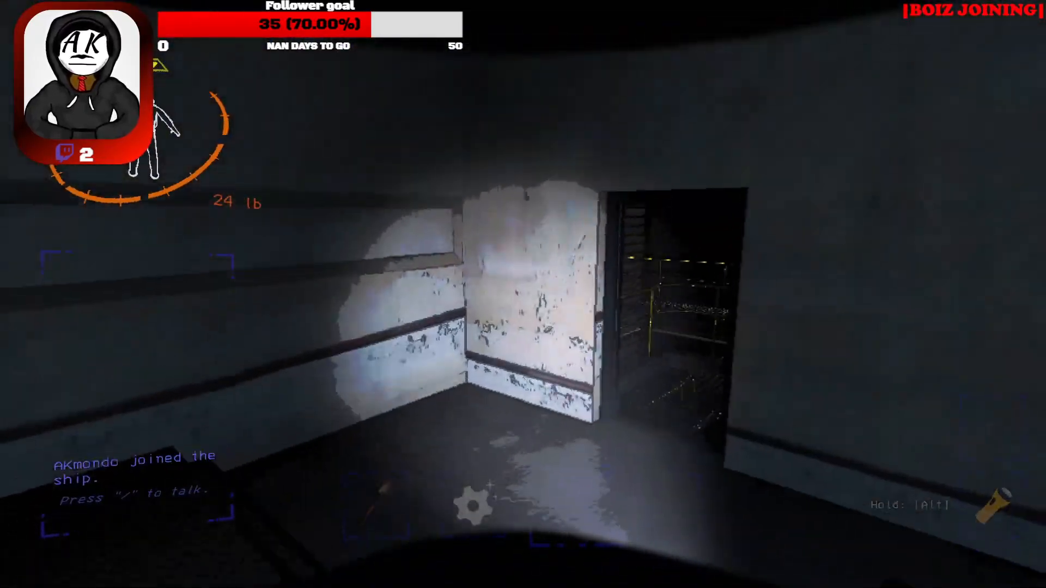
mouse_move(523, 295)
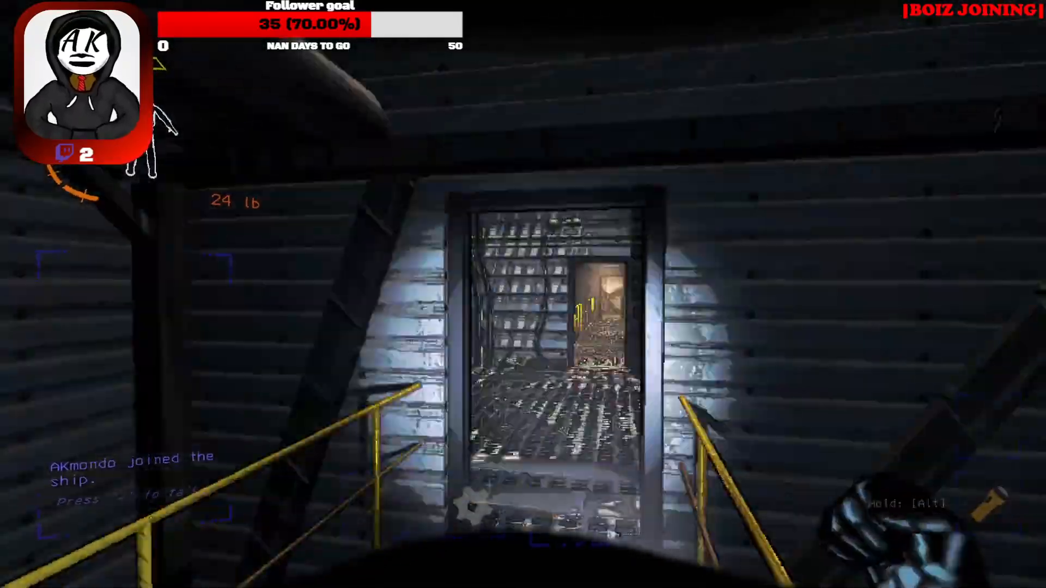
mouse_move(523, 294)
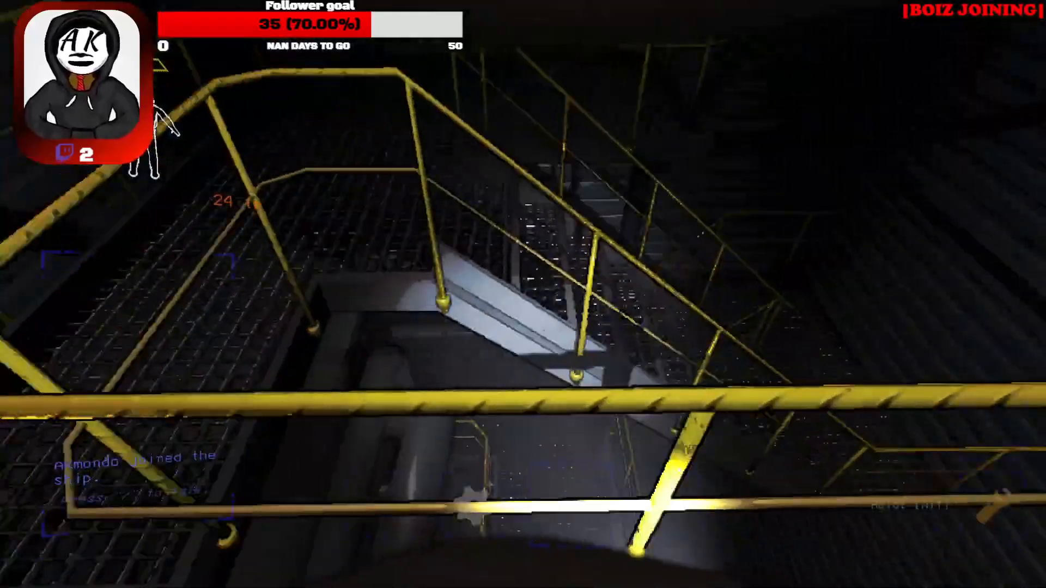
mouse_move(523, 294)
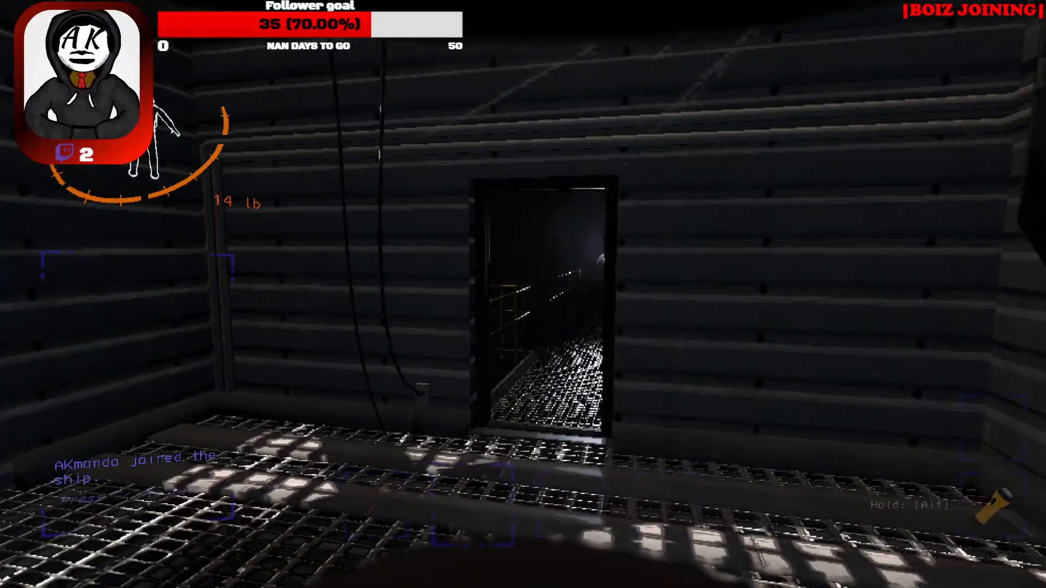
Step: Hold the shovel and pass through the facility doors along the catwalks toward the crewmate
key("w")
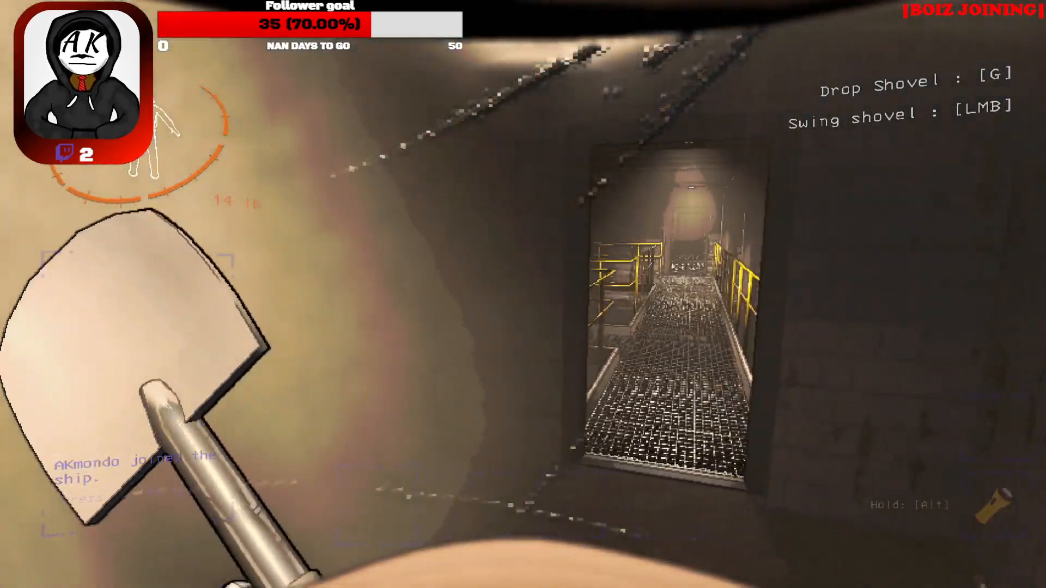
mouse_move(523, 295)
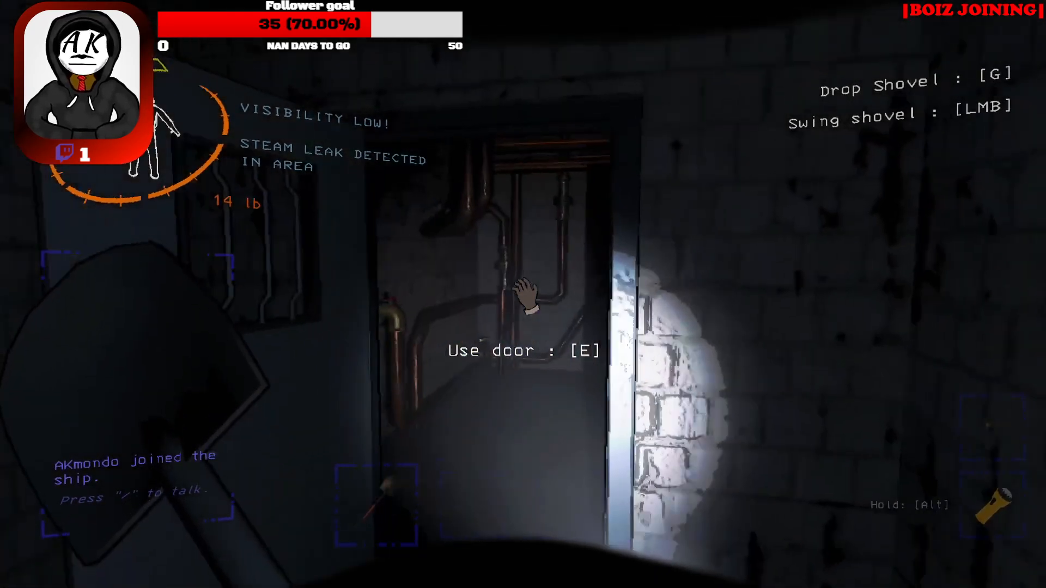
key("e")
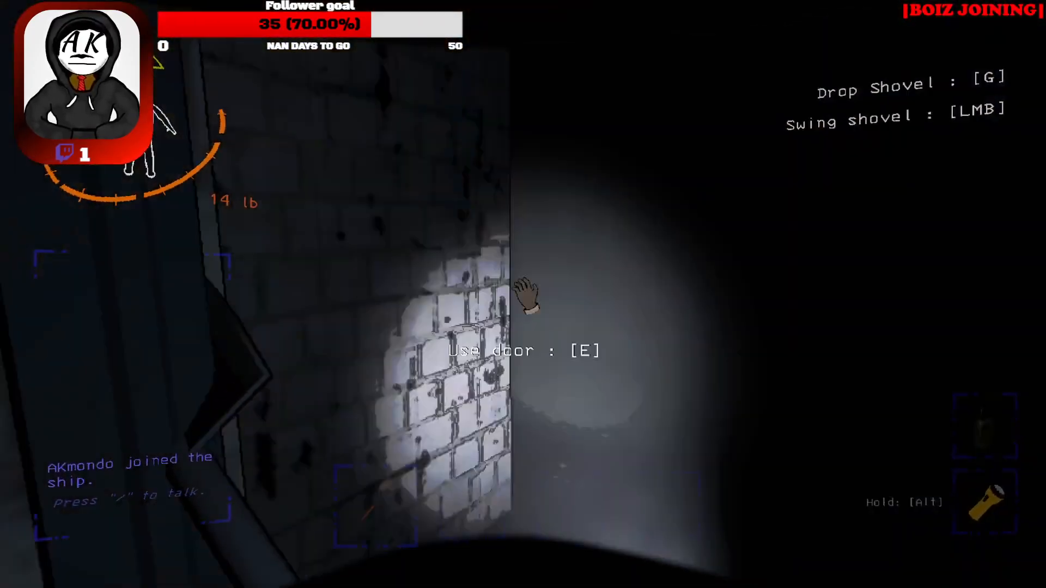
key("e")
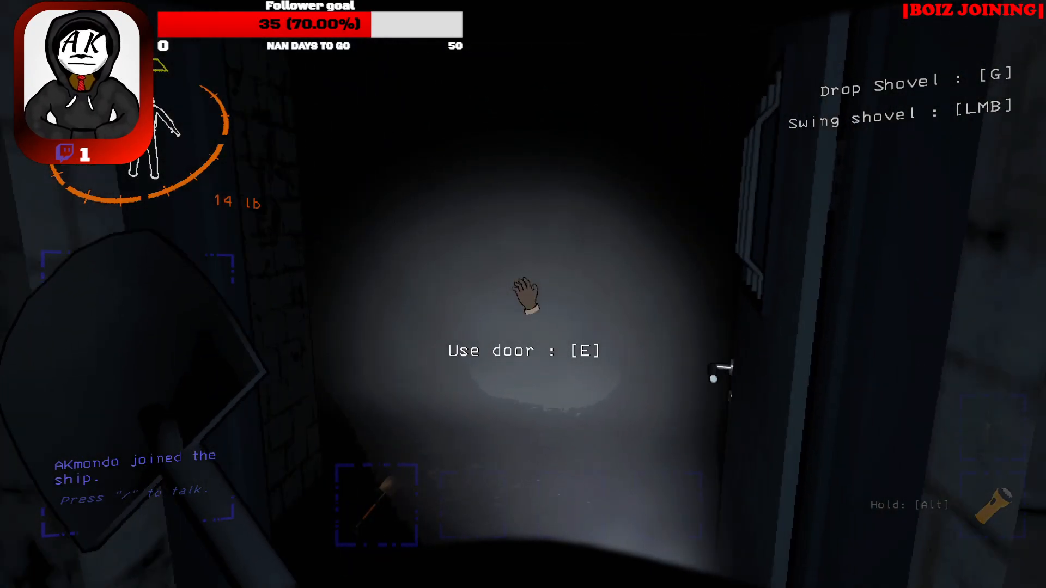
key("e")
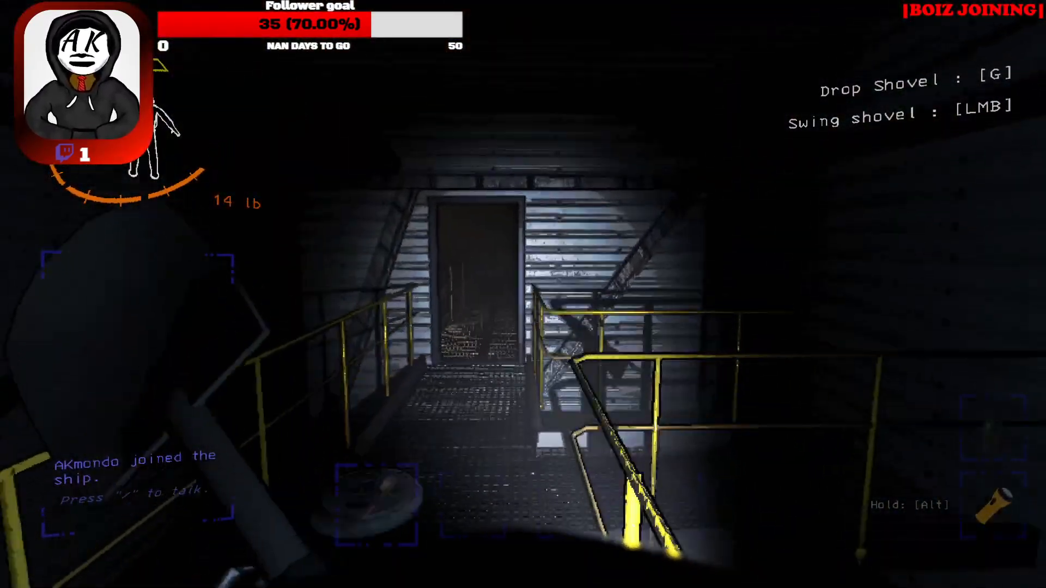
mouse_move(523, 294)
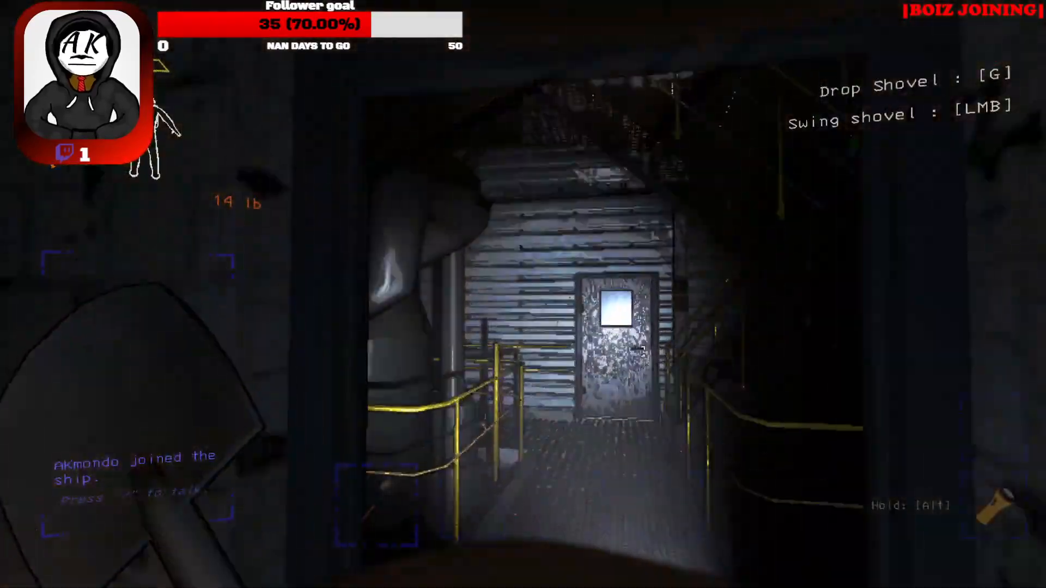
mouse_move(522, 295)
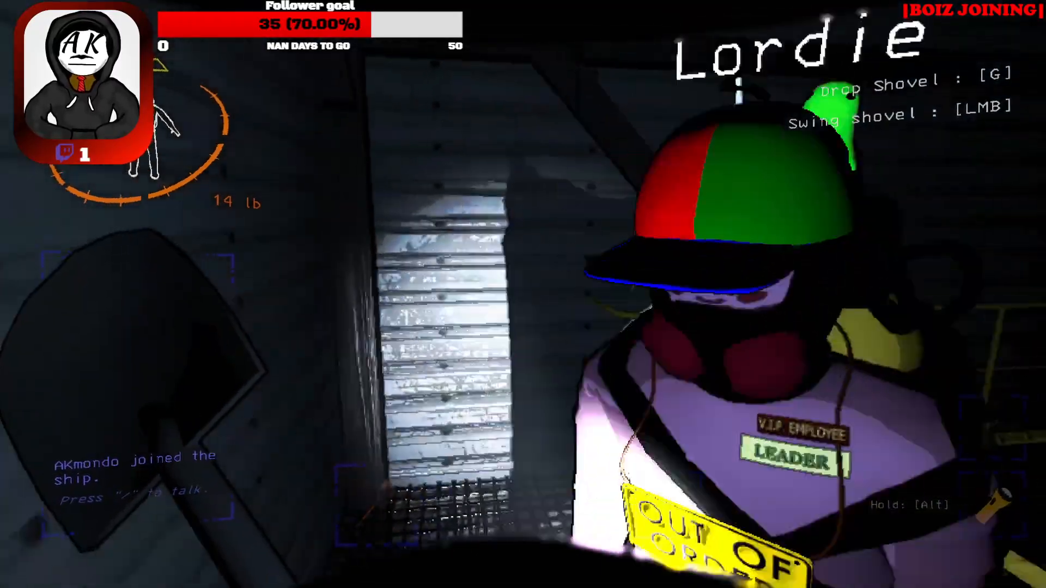
mouse_move(522, 294)
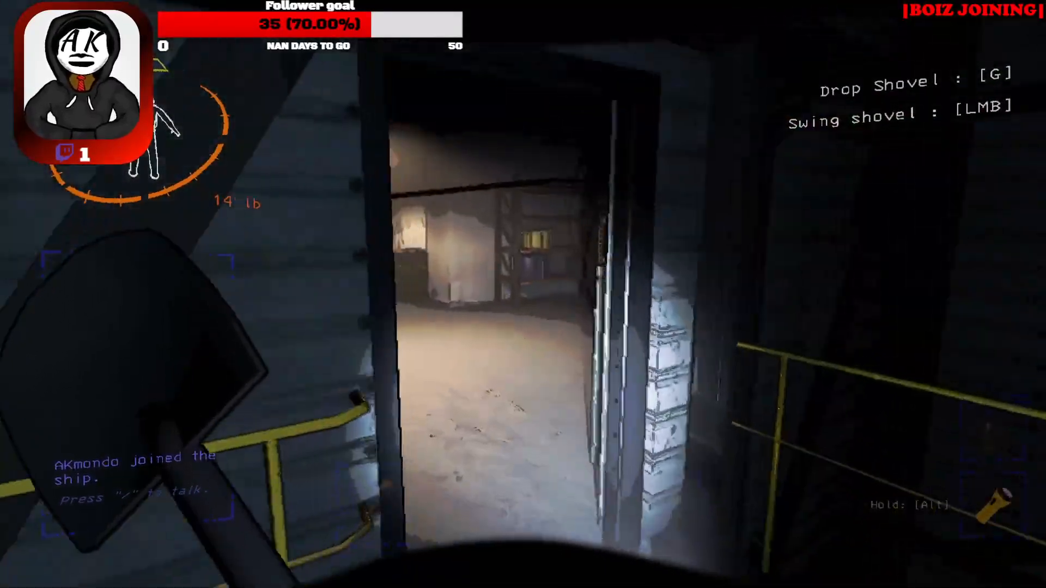
mouse_move(523, 294)
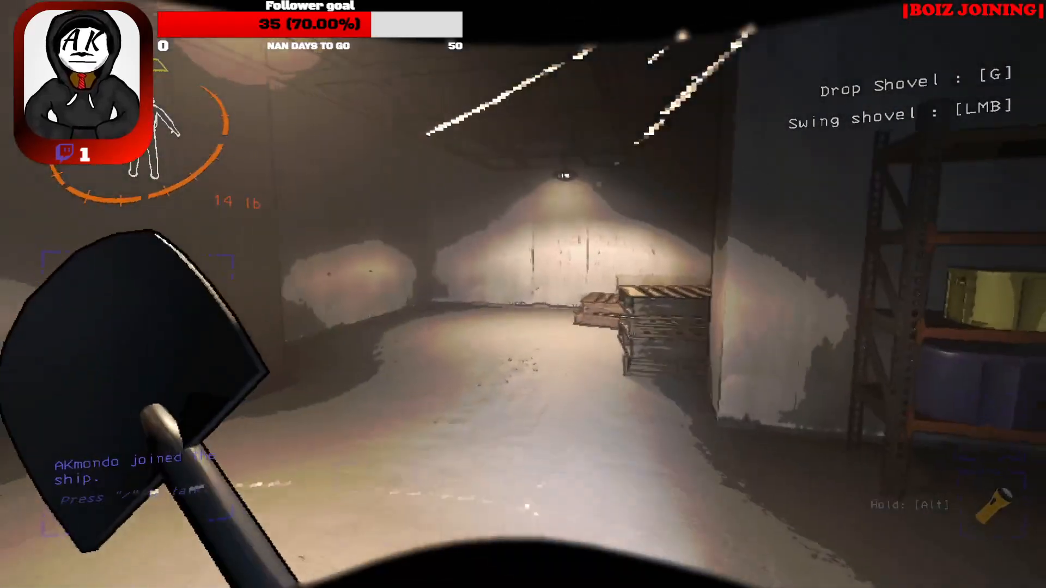
mouse_move(522, 294)
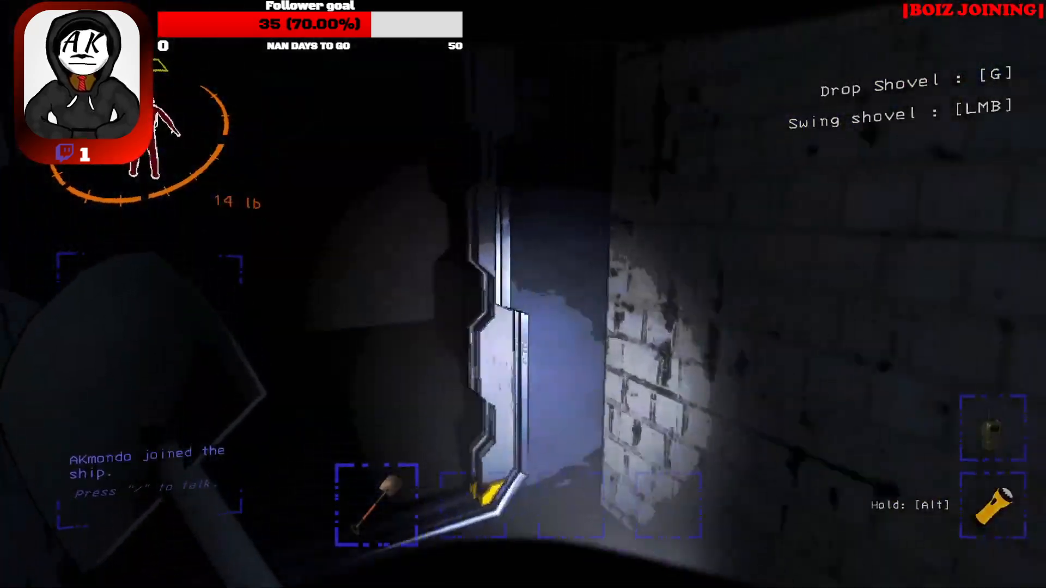
mouse_move(523, 294)
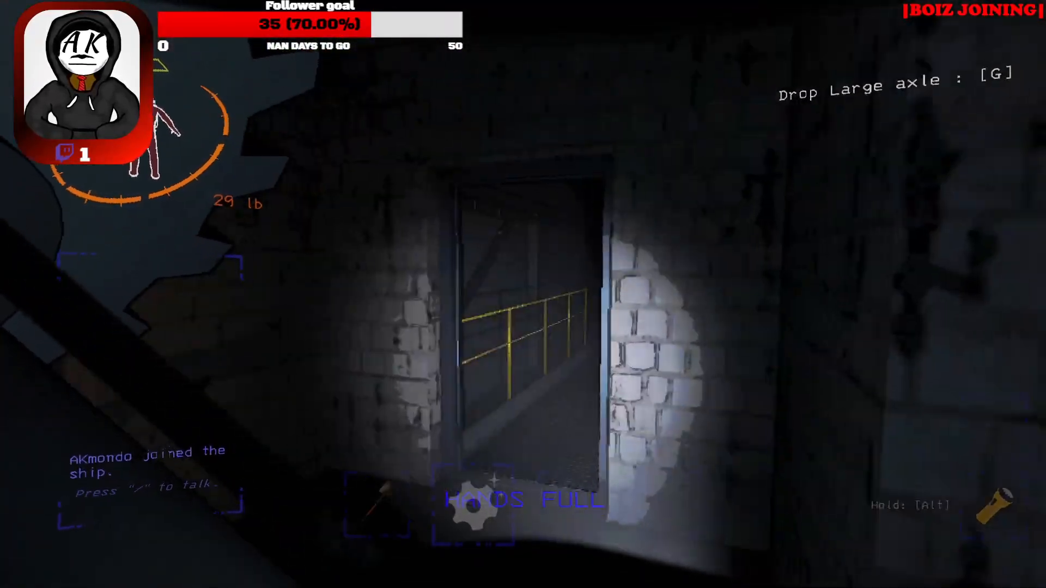
mouse_move(523, 294)
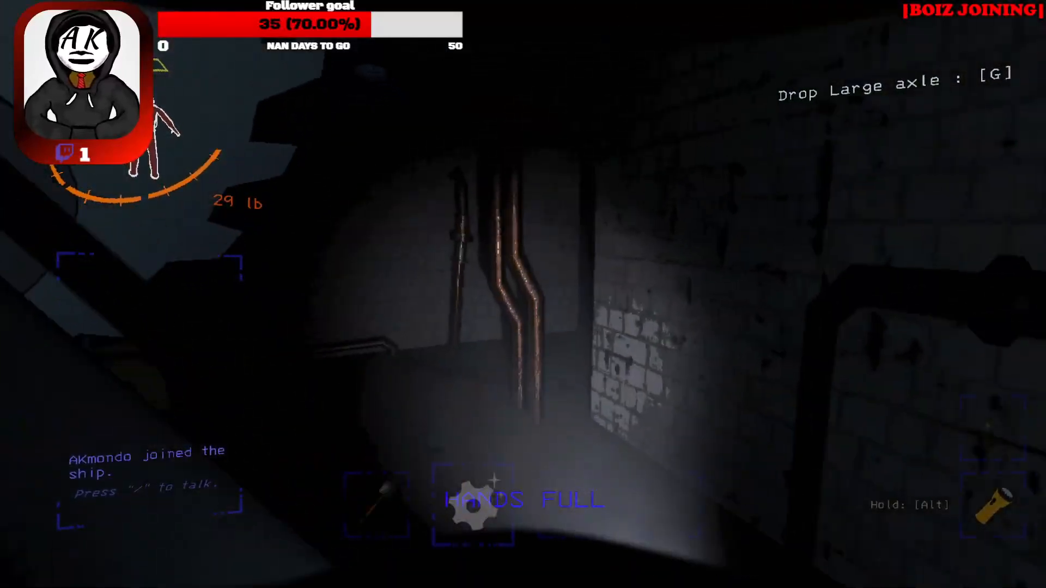
Step: Drop the Large axle in the dark brick passage
key("g")
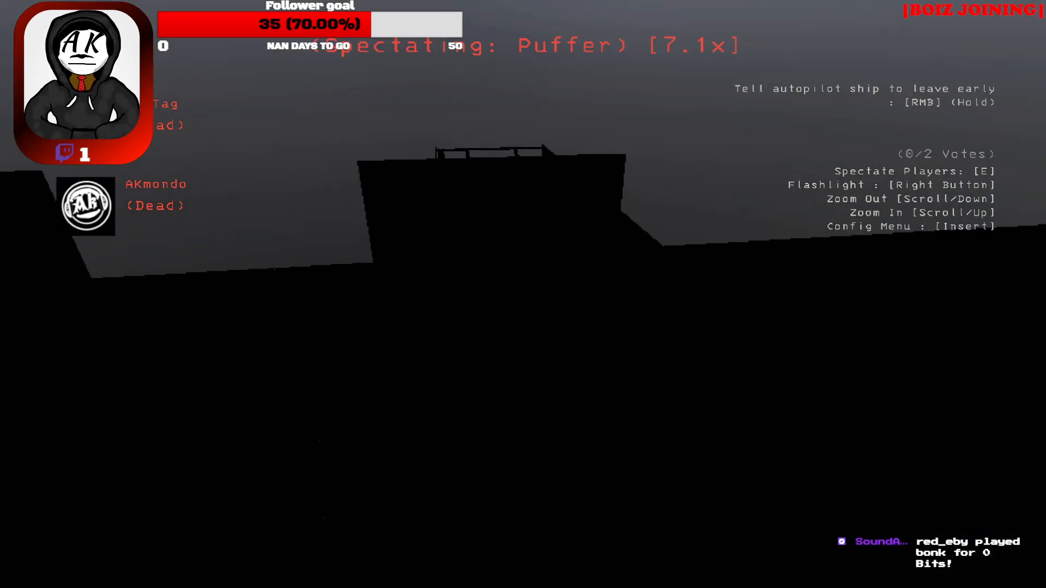
key("e")
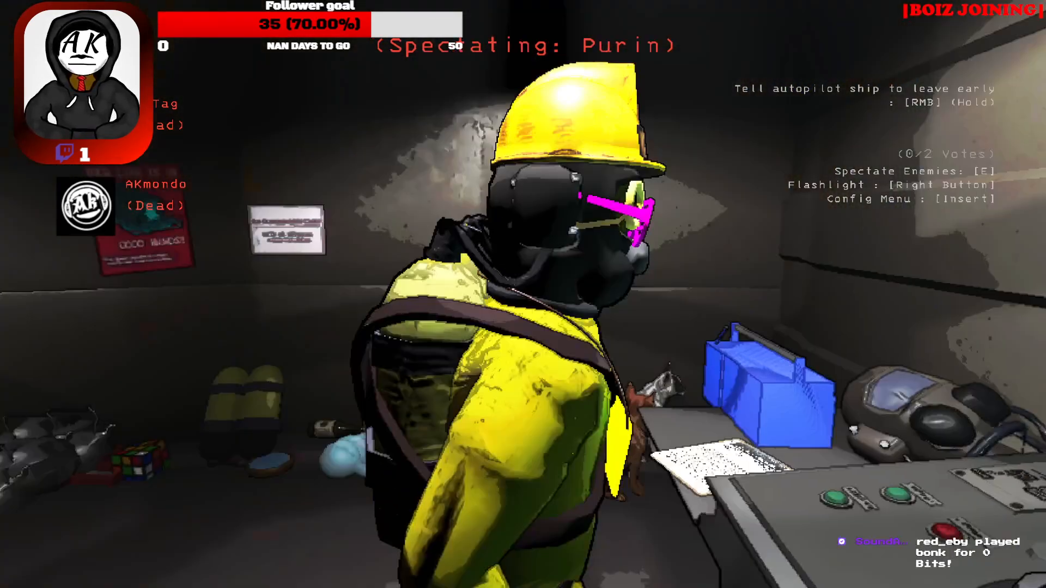
key("e")
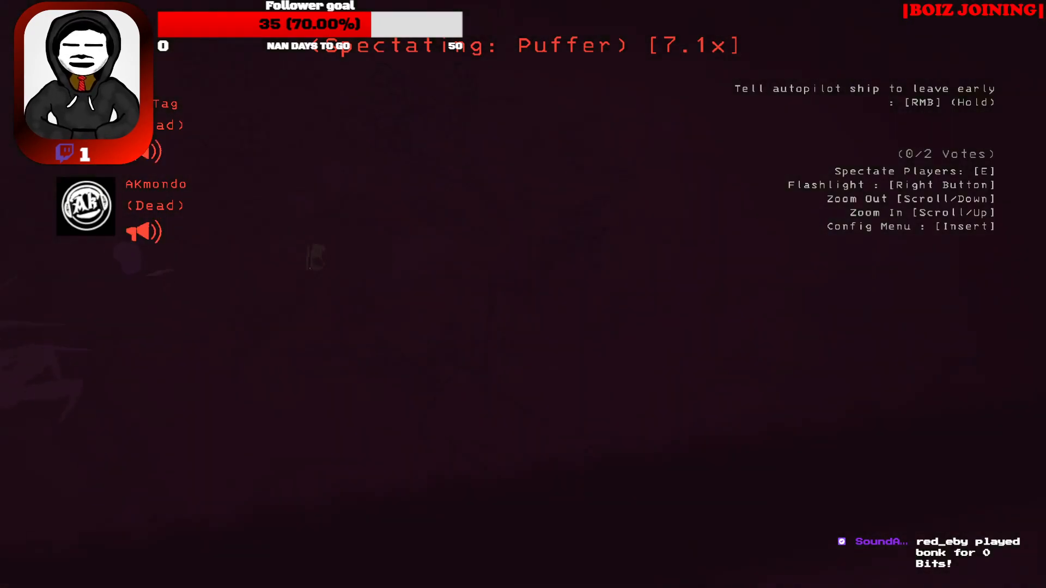
key("e")
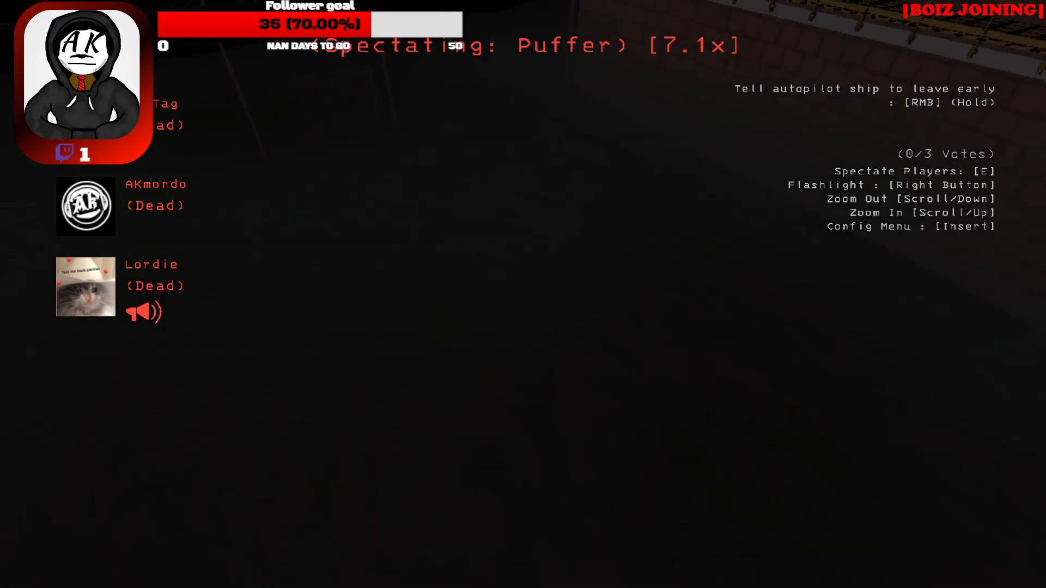
key("e")
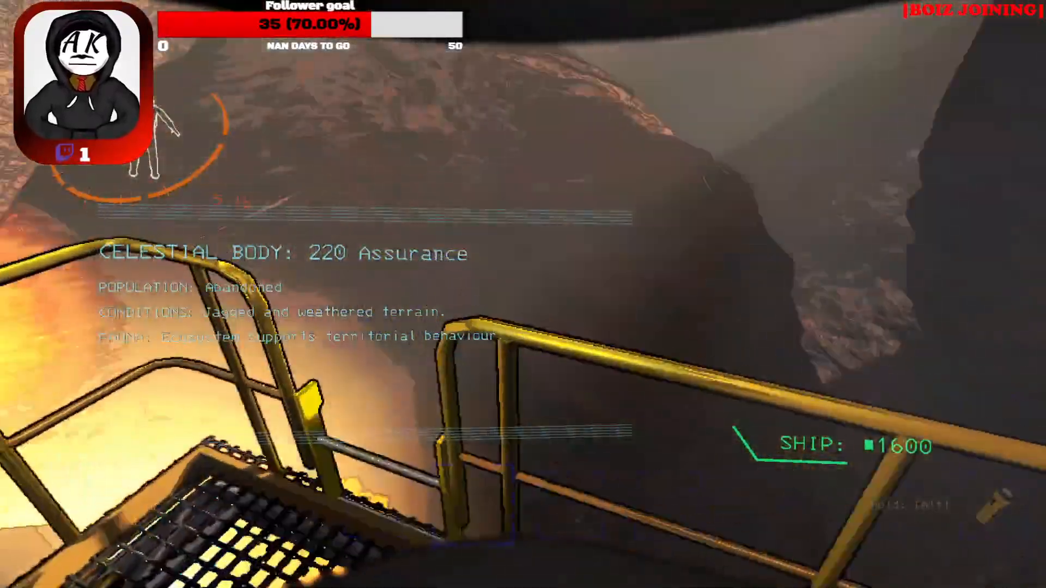
mouse_move(522, 294)
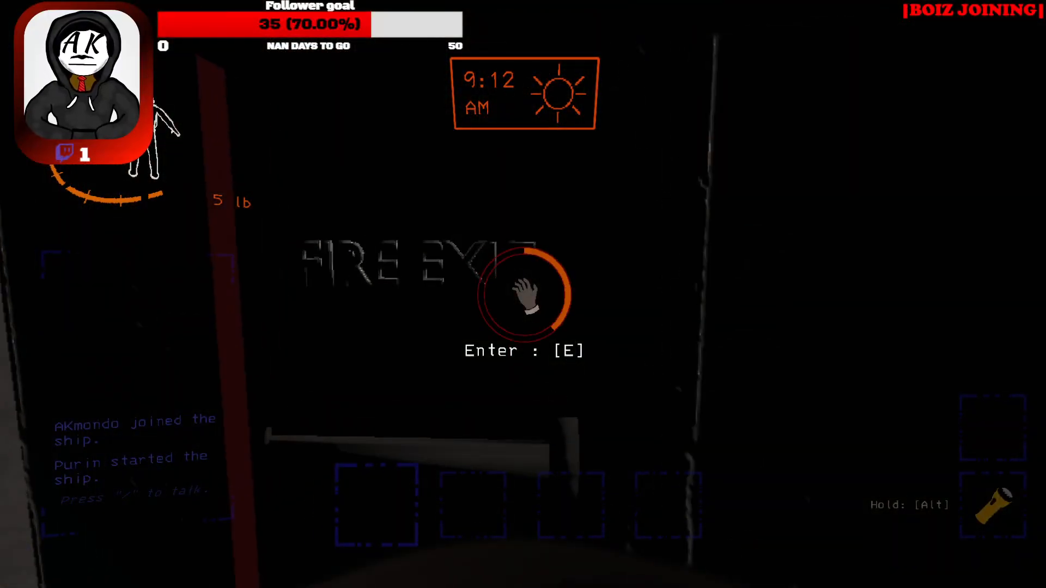
Step: Go through the fire exit into the shelved storage room at 220 Assurance
key("e")
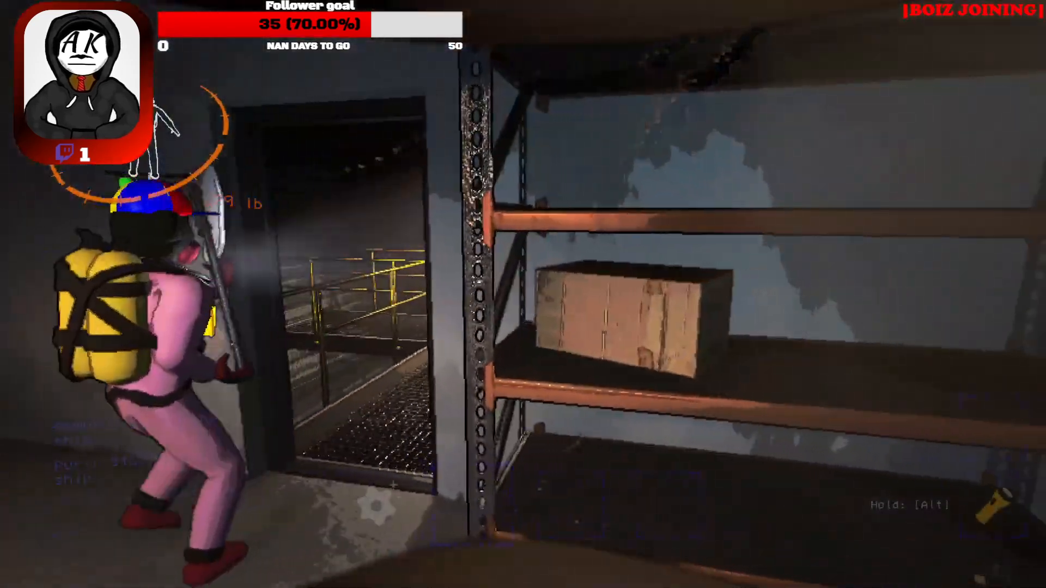
mouse_move(523, 294)
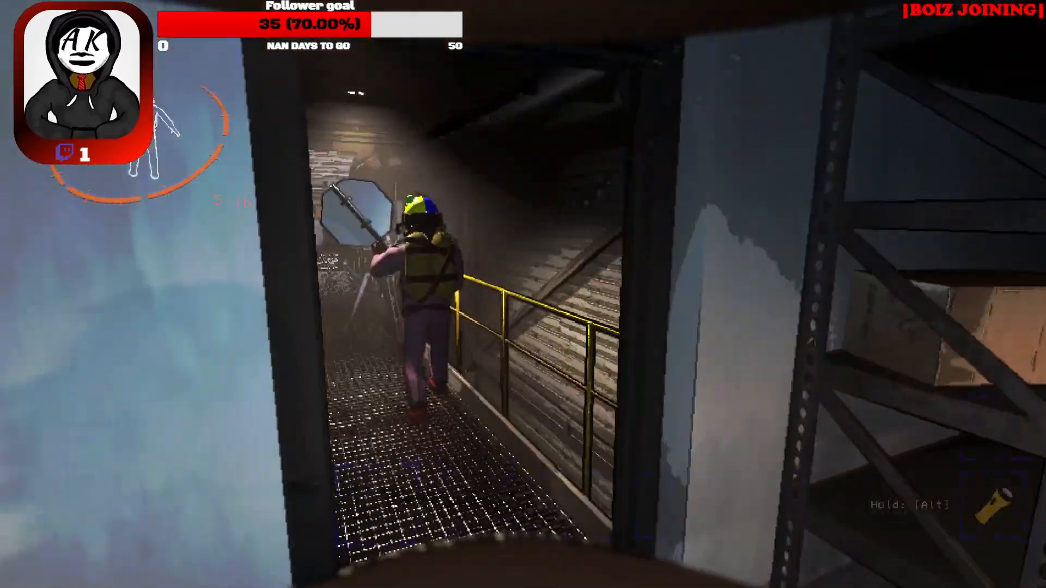
mouse_move(523, 294)
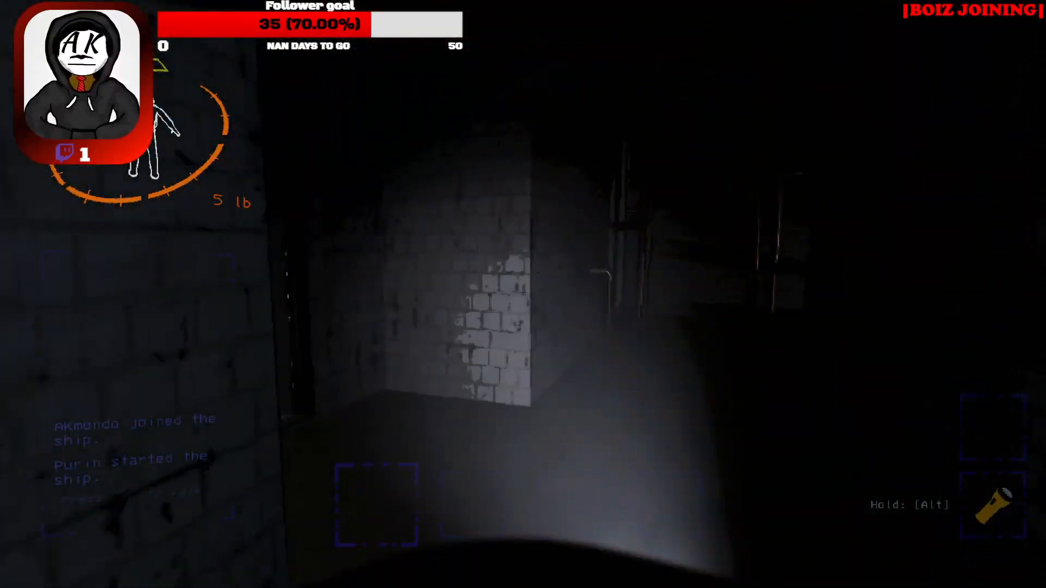
mouse_move(523, 294)
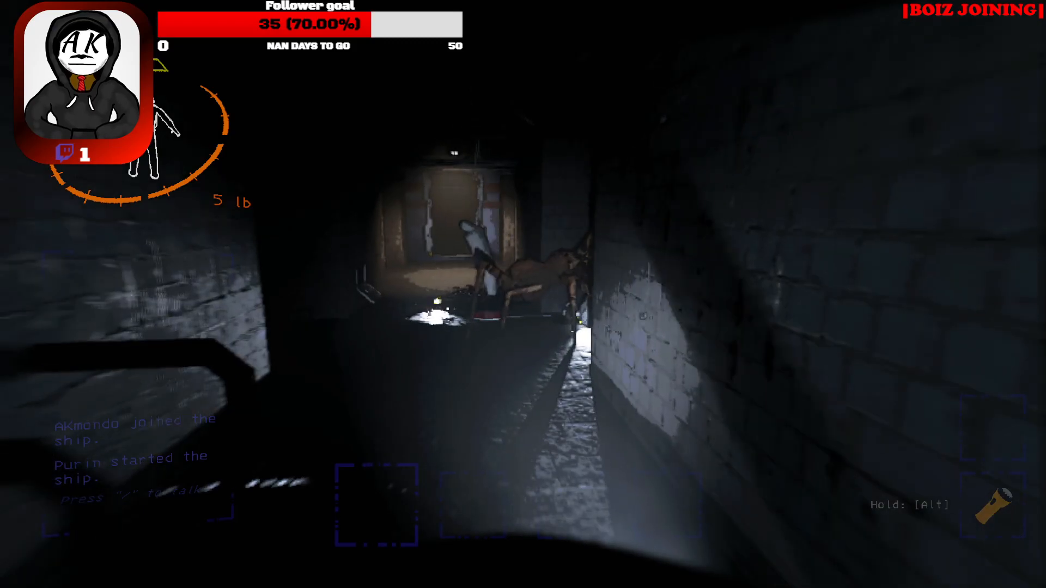
mouse_move(523, 294)
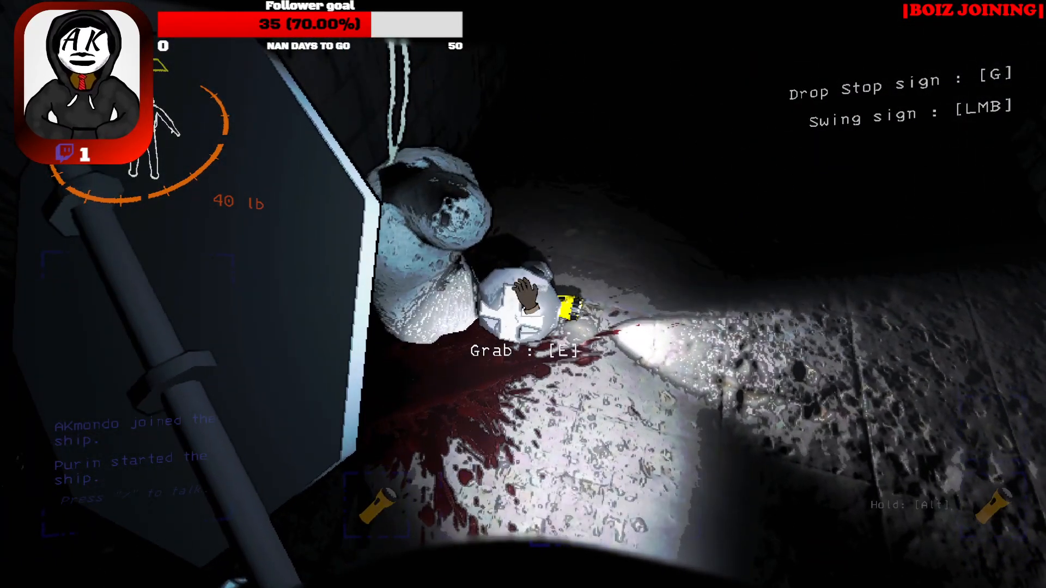
Step: Loot the fallen crewmate's scrap and pro-flashlight, bringing carried weight to 59 lb
key("e")
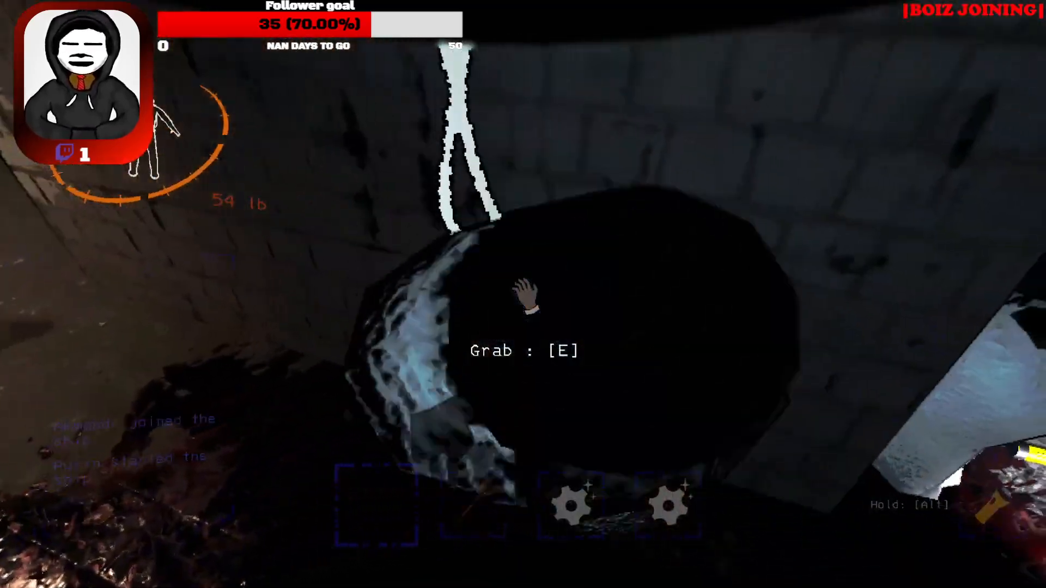
key("e")
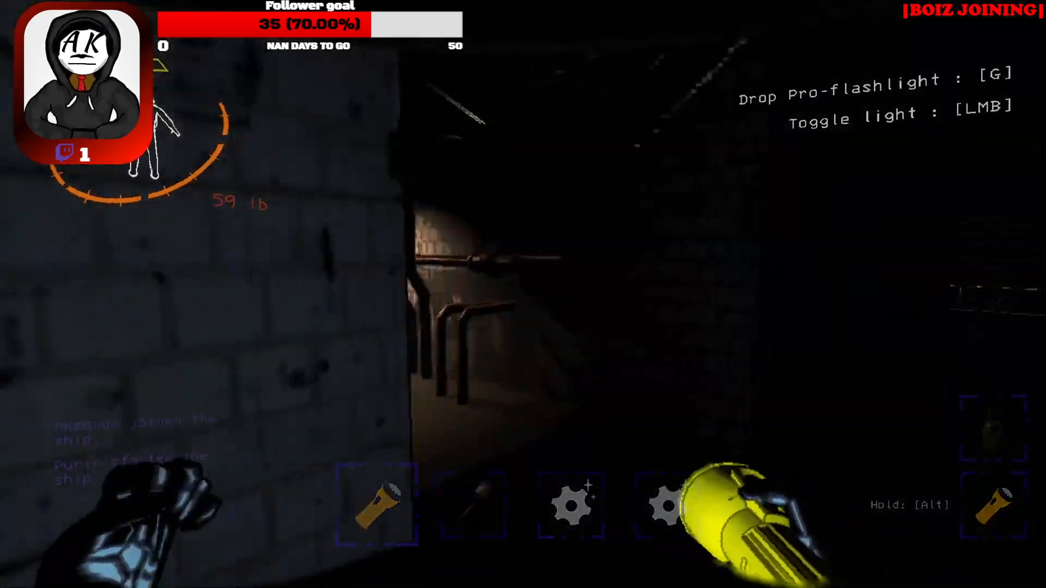
mouse_move(523, 294)
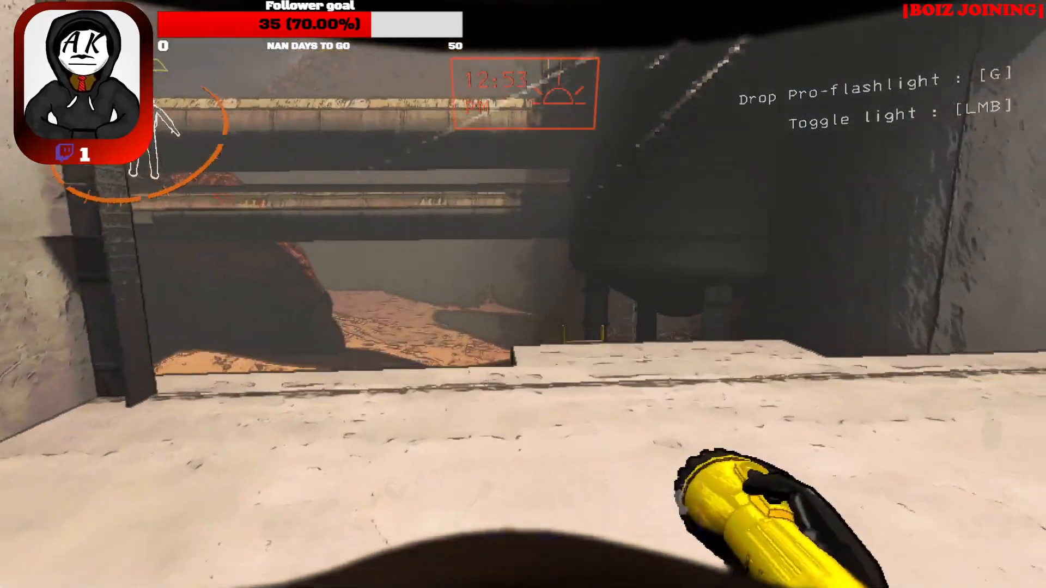
mouse_move(523, 294)
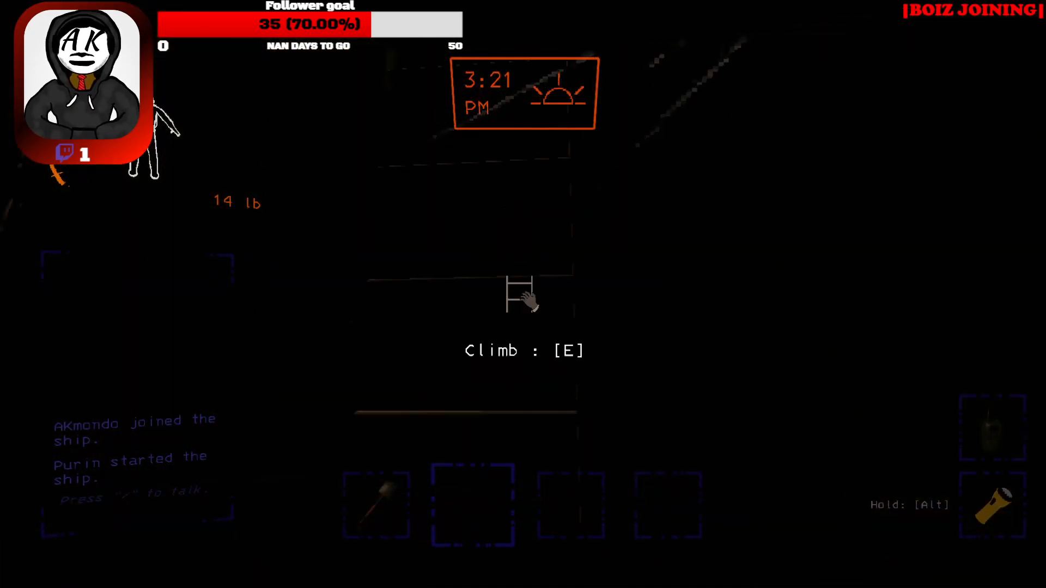
Step: Climb the ladder up to the ship to reach the terminal store
key("e")
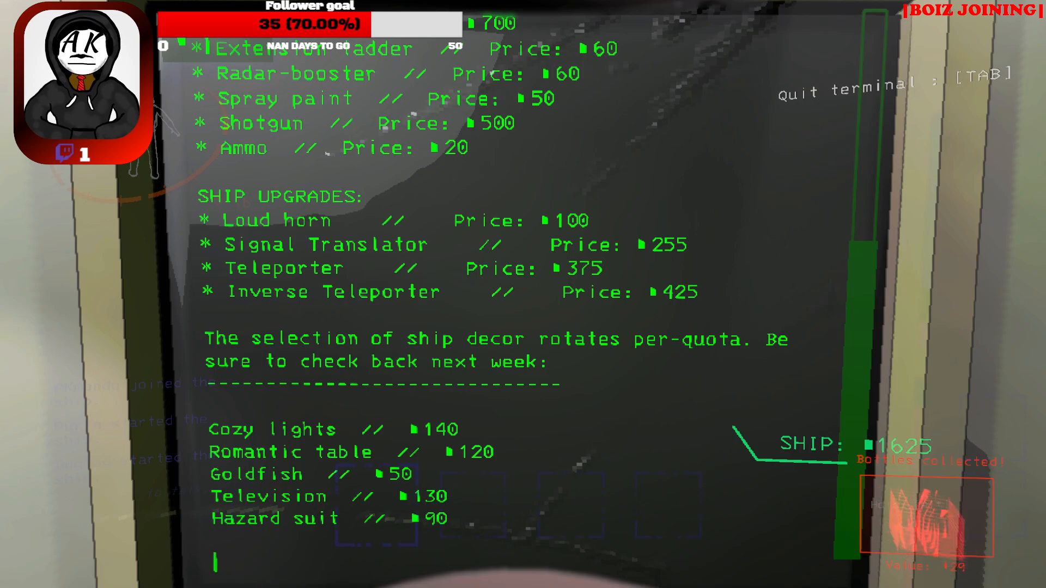
Step: Scroll back up the store list and leave the terminal, holding the V-type engine
scroll("up", 3)
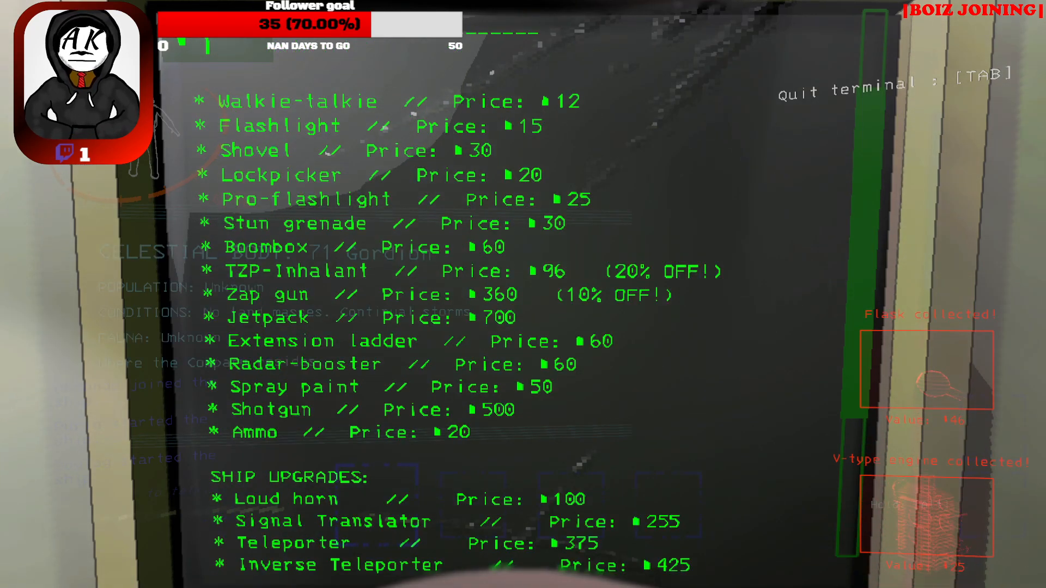
key("tab")
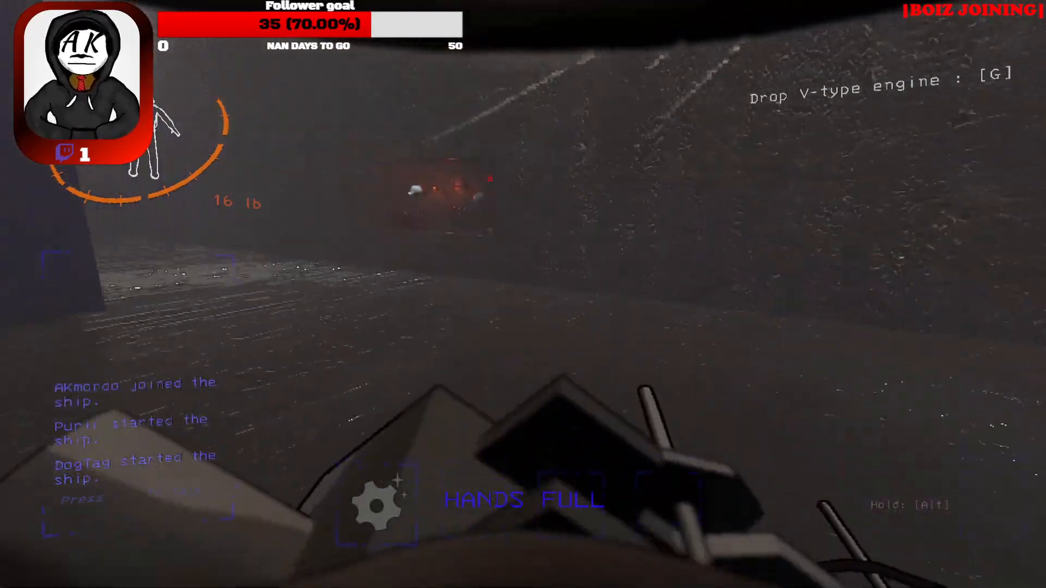
Step: Drop the V-type engine and pick up the glowing item on the floor
key("g")
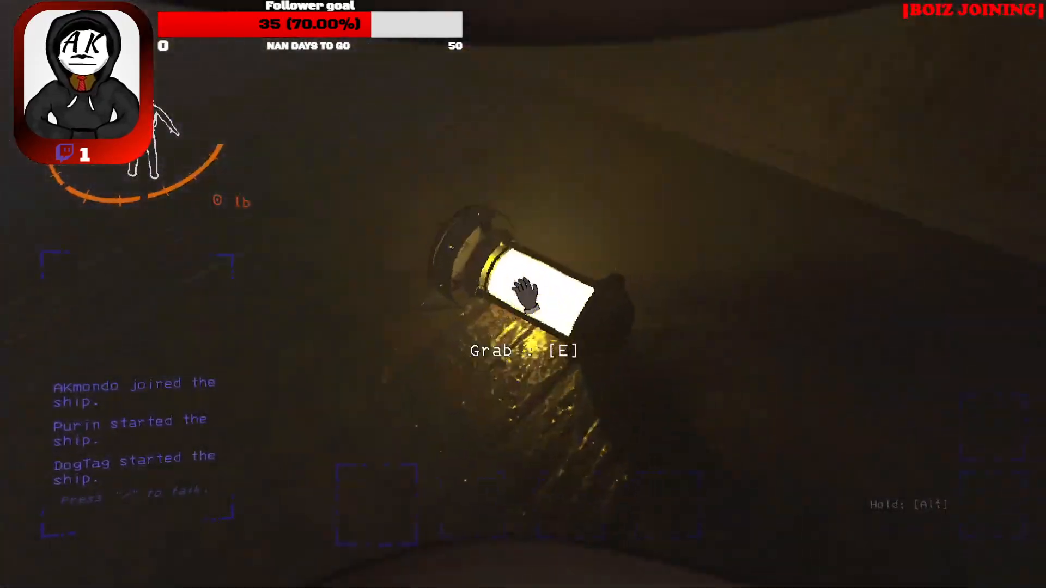
key("e")
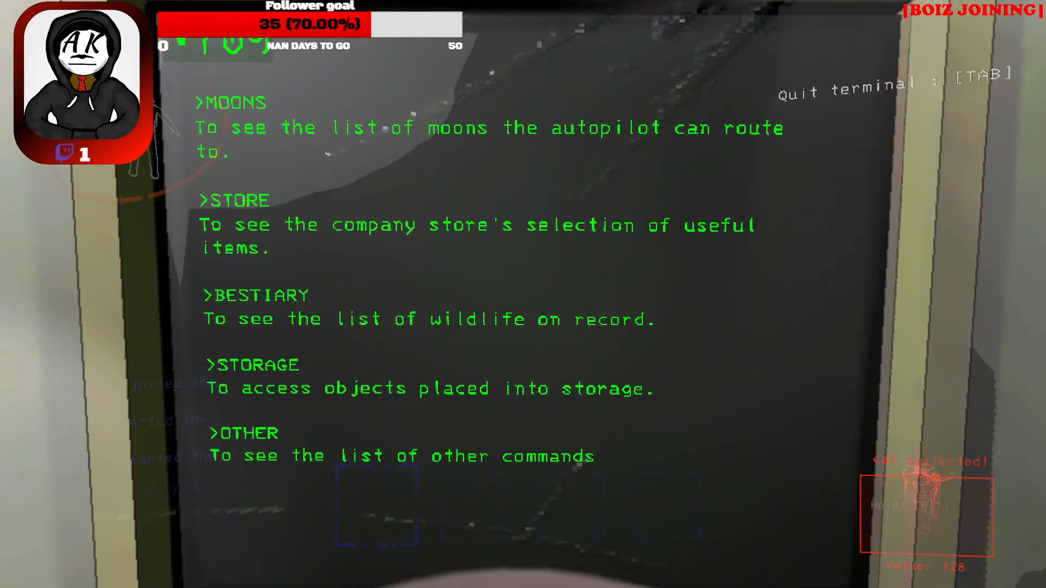
Step: View the Company store listing via 'store', then exit the terminal
type("store")
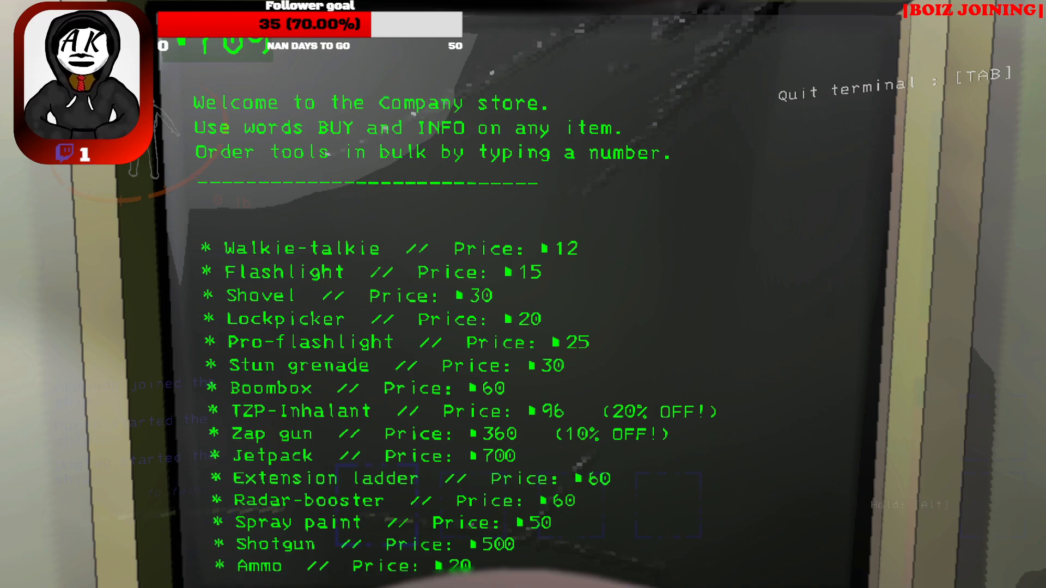
key("tab")
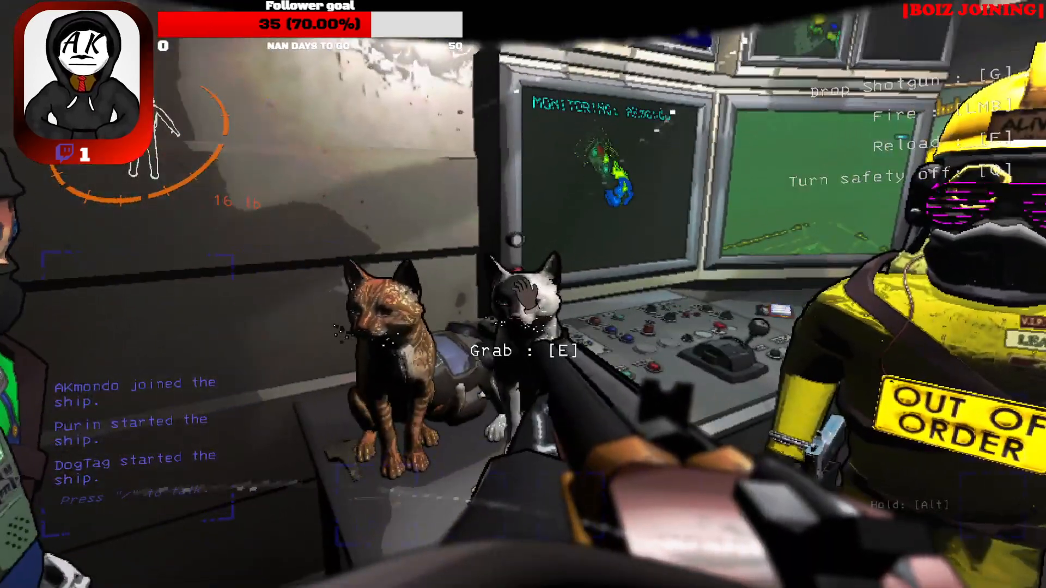
mouse_move(523, 294)
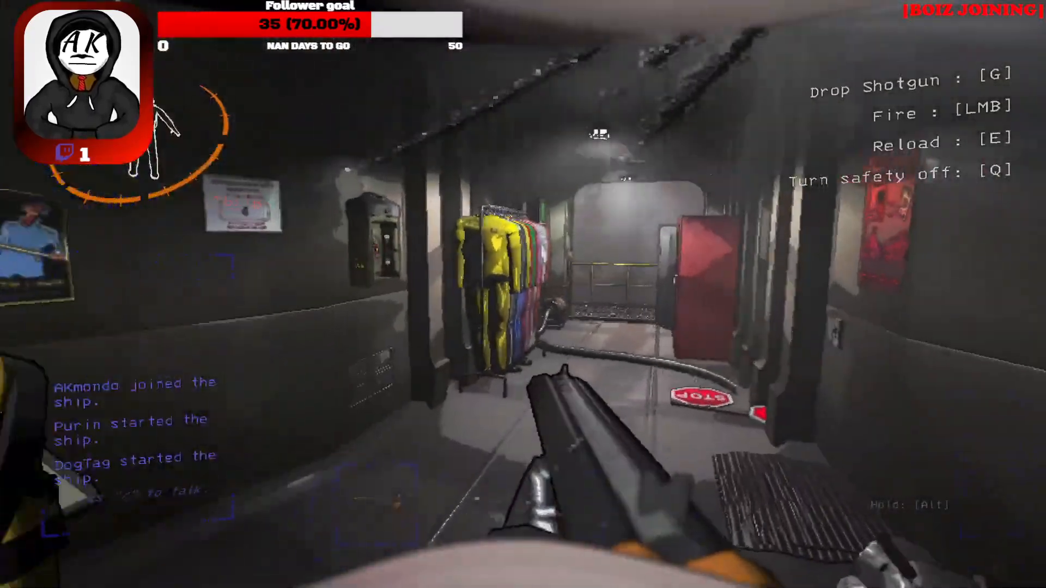
mouse_move(522, 295)
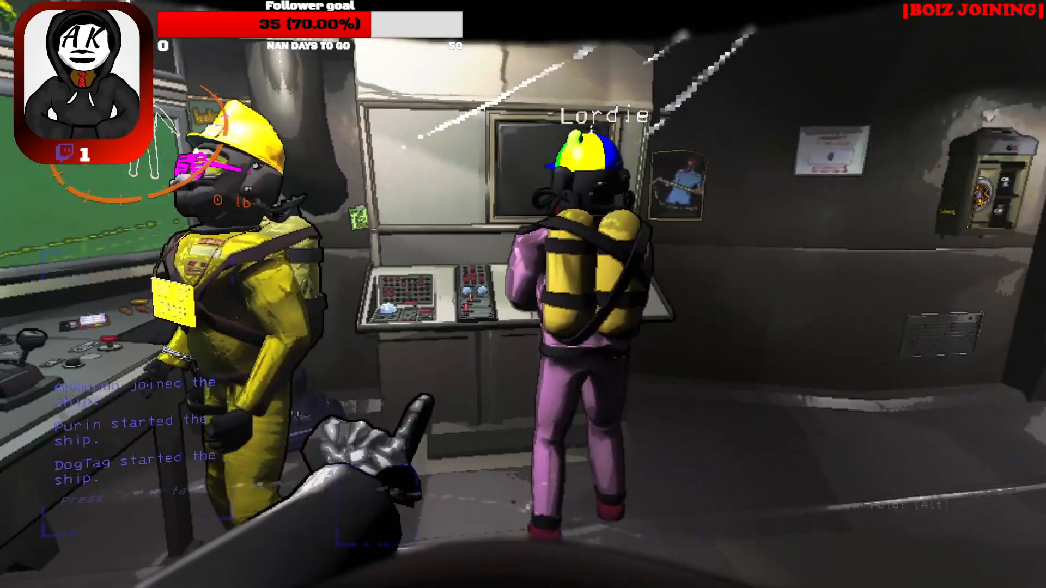
mouse_move(522, 294)
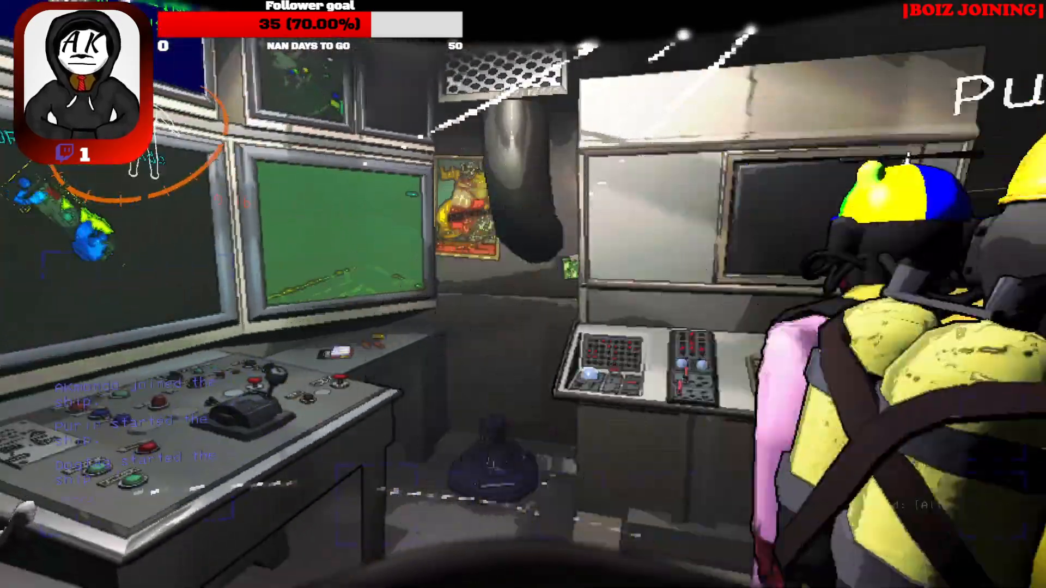